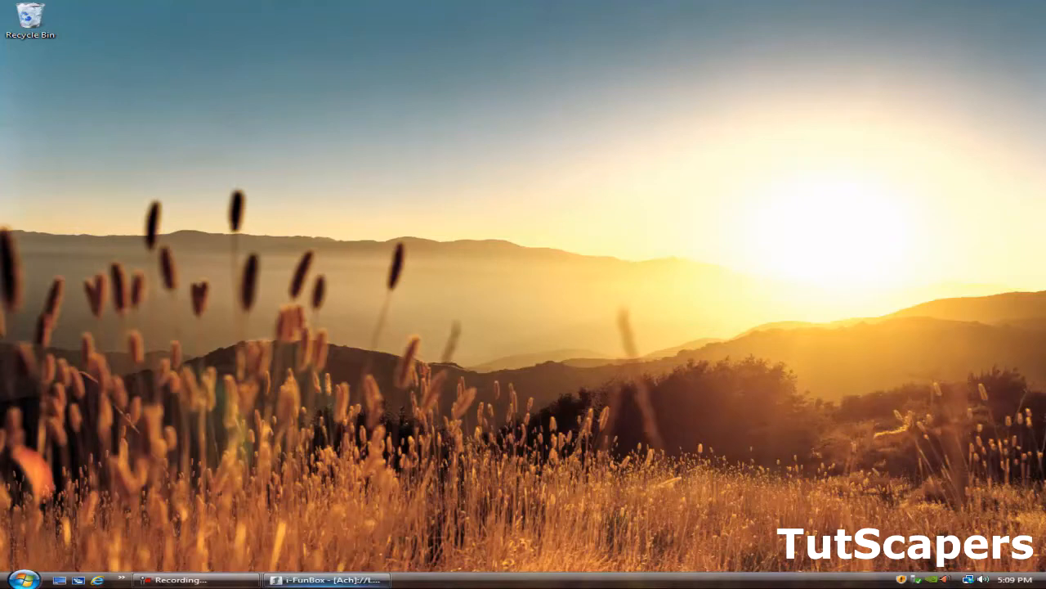
# Bring the i-FunBox window forward with the iPod's Raw File System expanded
pyautogui.click(327, 579)
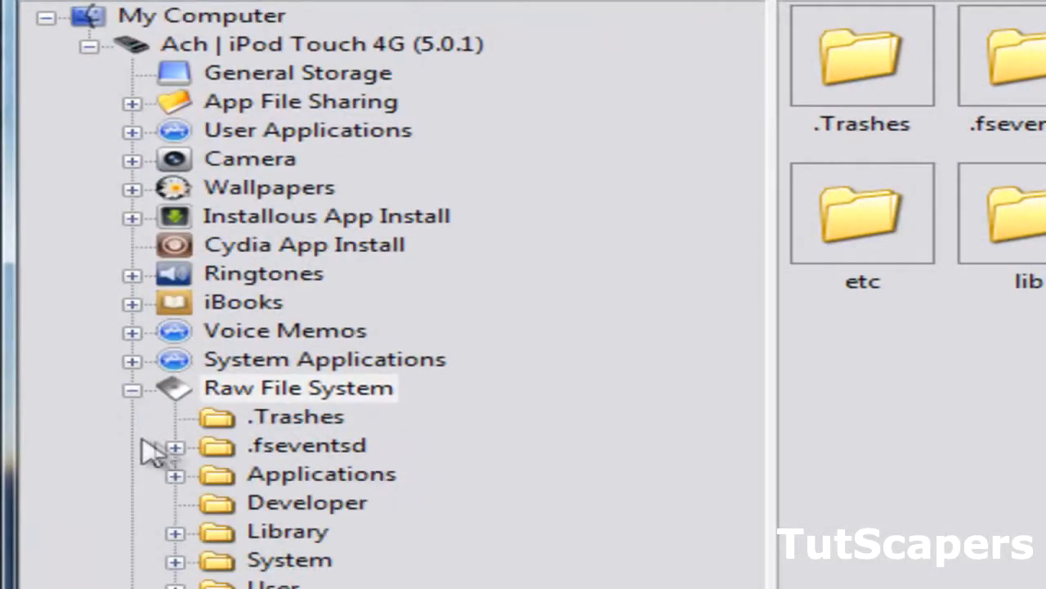
# Navigate into Library/MobileSubstrate/DynamicLibraries to list the tweak dylib and plist files
pyautogui.scroll(-3)
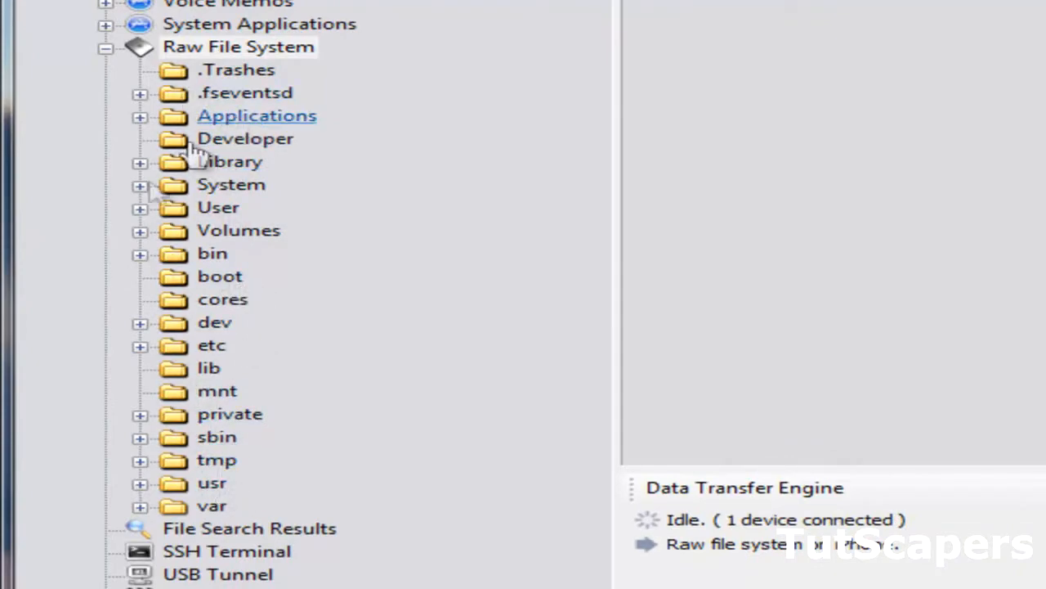
pyautogui.click(141, 163)
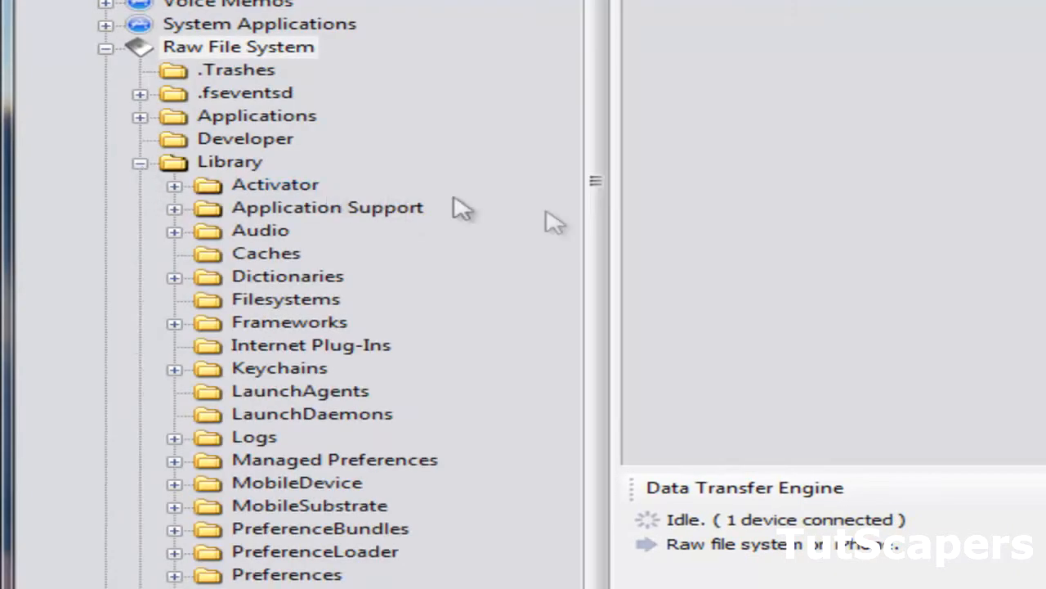
pyautogui.scroll(-3)
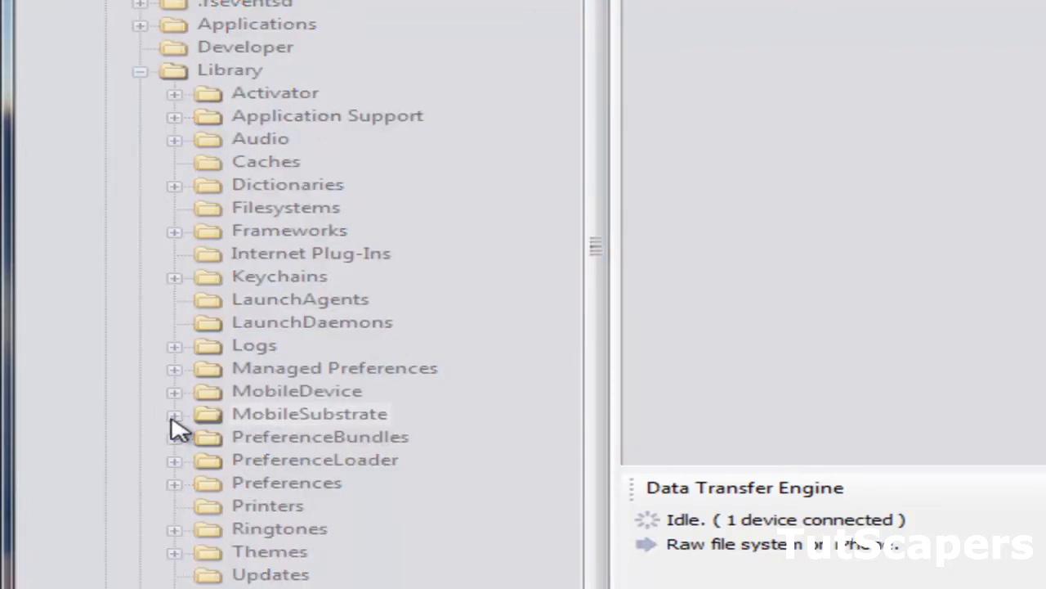
pyautogui.click(173, 417)
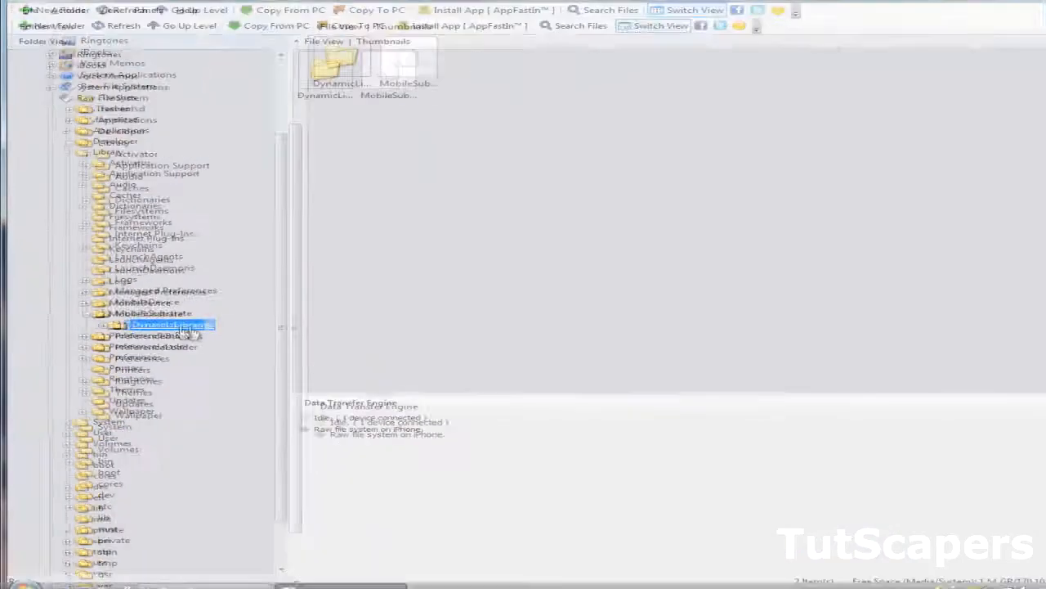
pyautogui.doubleClick(172, 326)
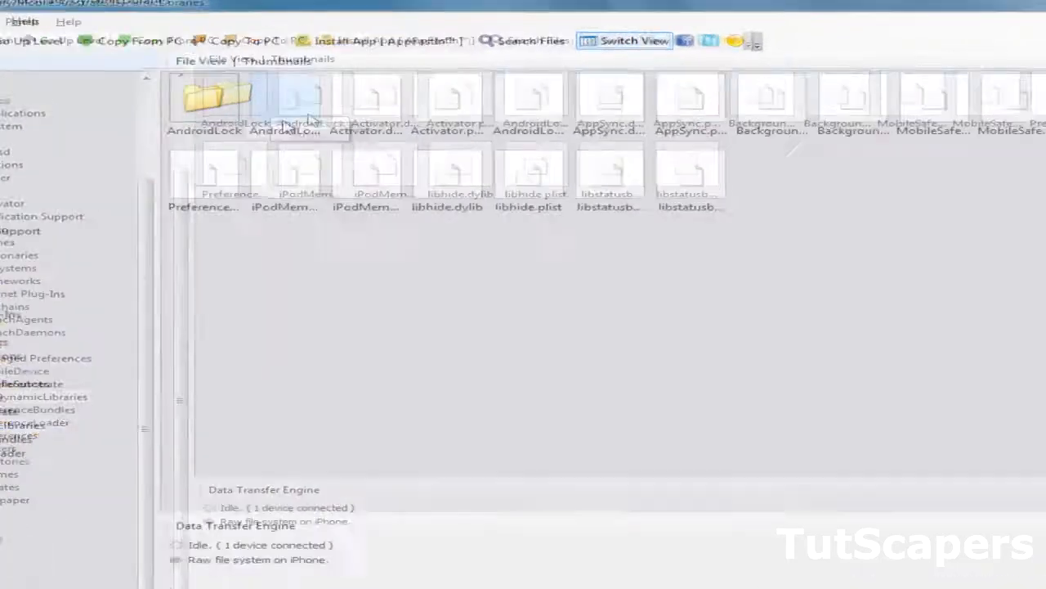
# Select the AndroidLock.plist and AndroidLock.dylib files in the DynamicLibraries listing
pyautogui.click(297, 98)
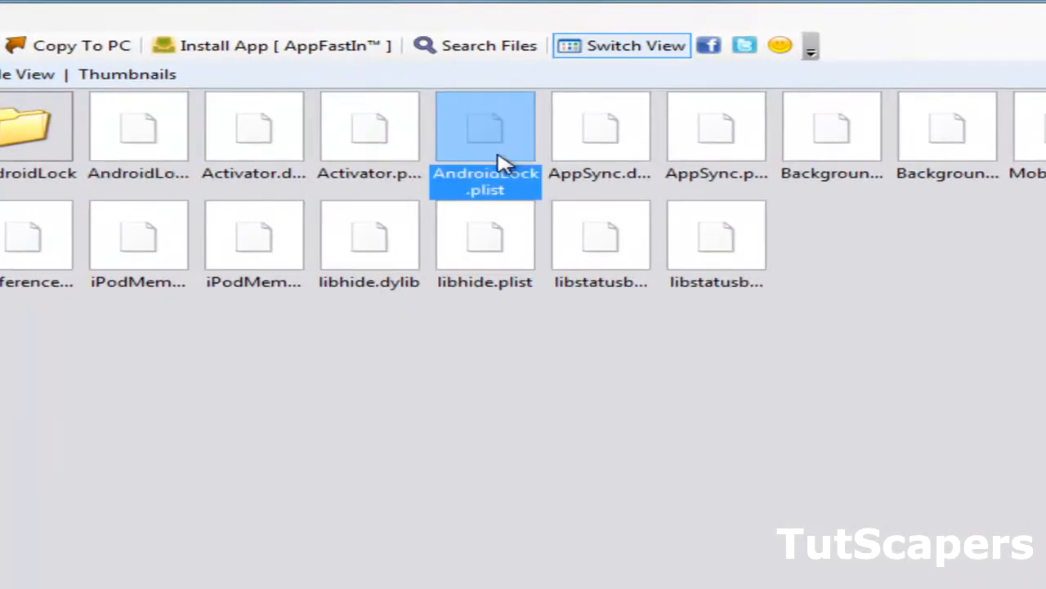
pyautogui.moveTo(134, 156)
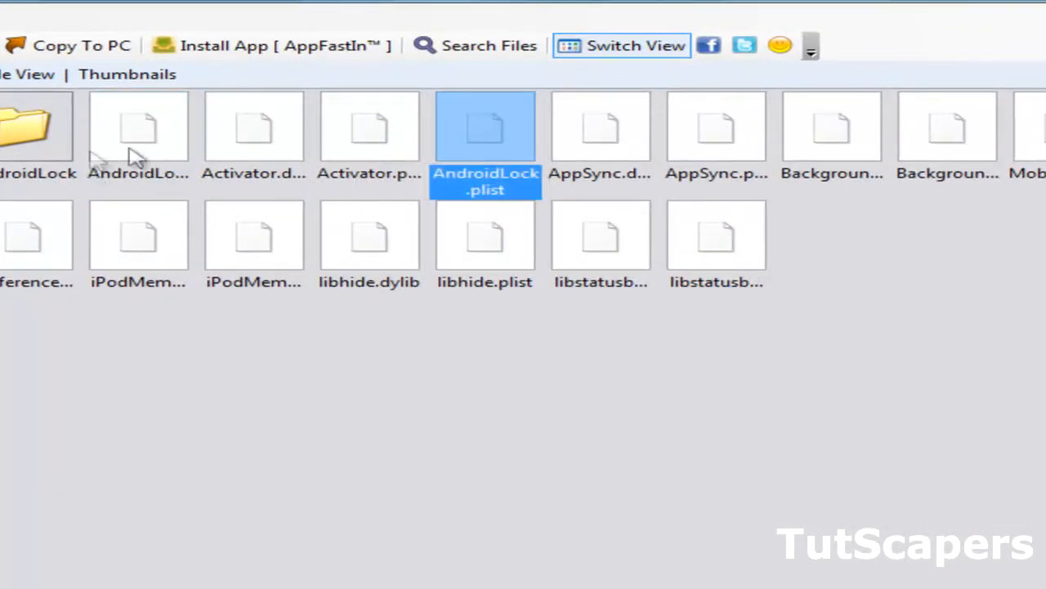
pyautogui.click(137, 127)
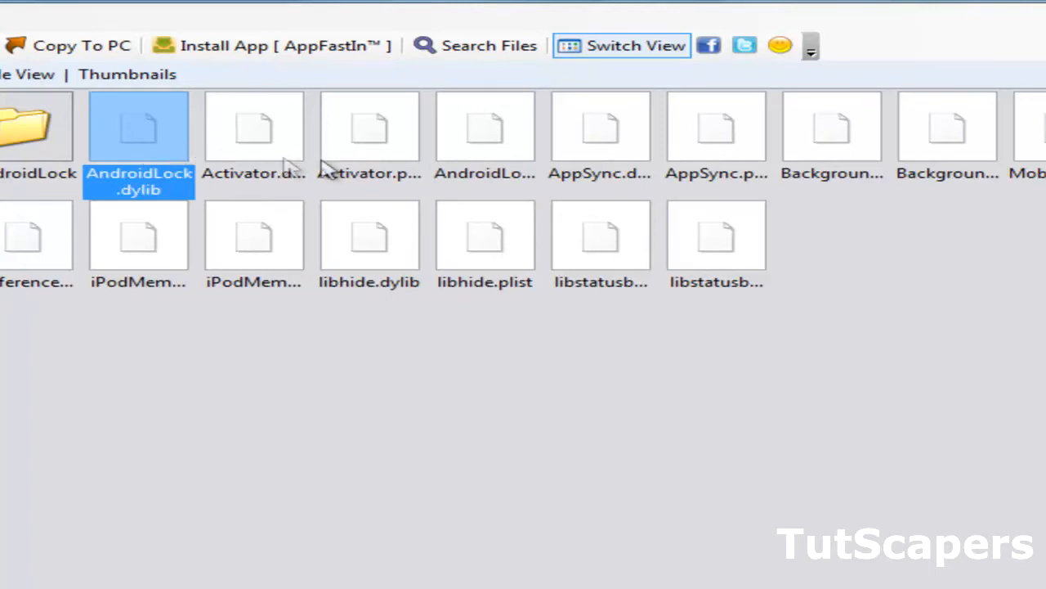
# Delete the selected AndroidLock files via the context menu and return to the shortcuts overview
pyautogui.rightClick(484, 128)
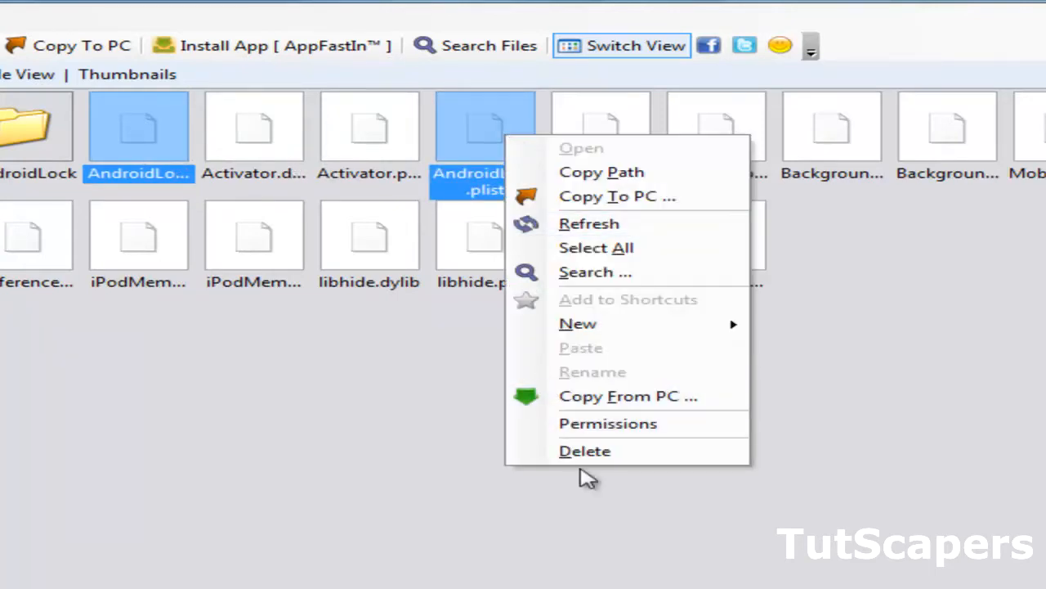
pyautogui.moveTo(586, 451)
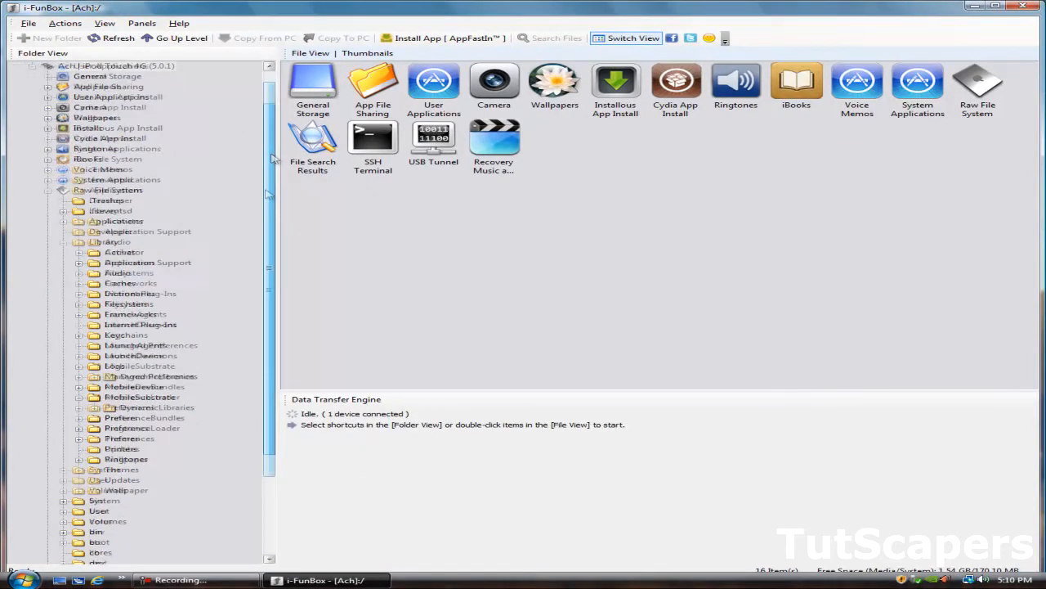
pyautogui.scroll(-3)
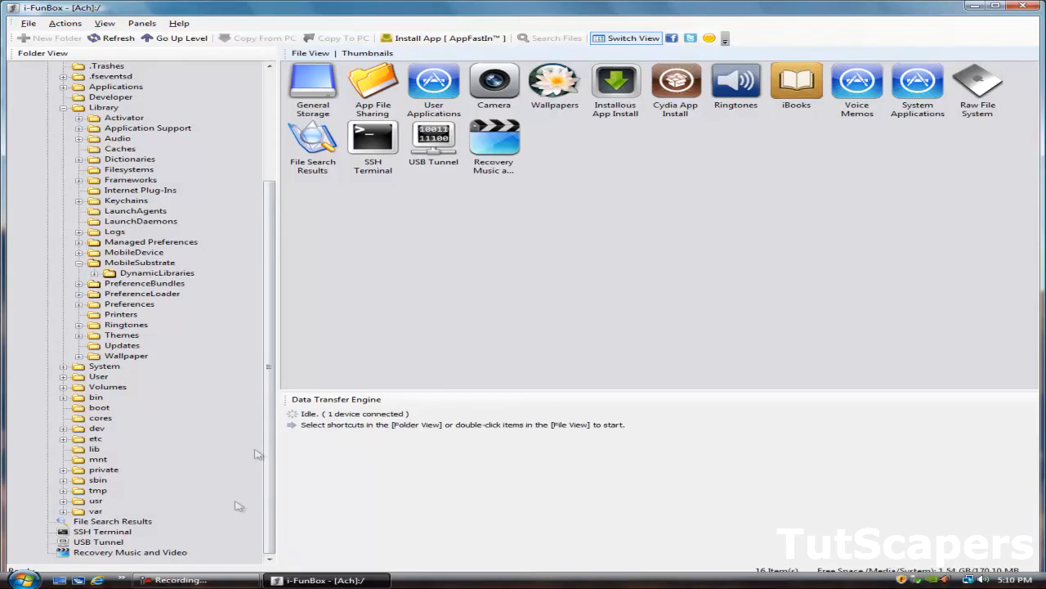